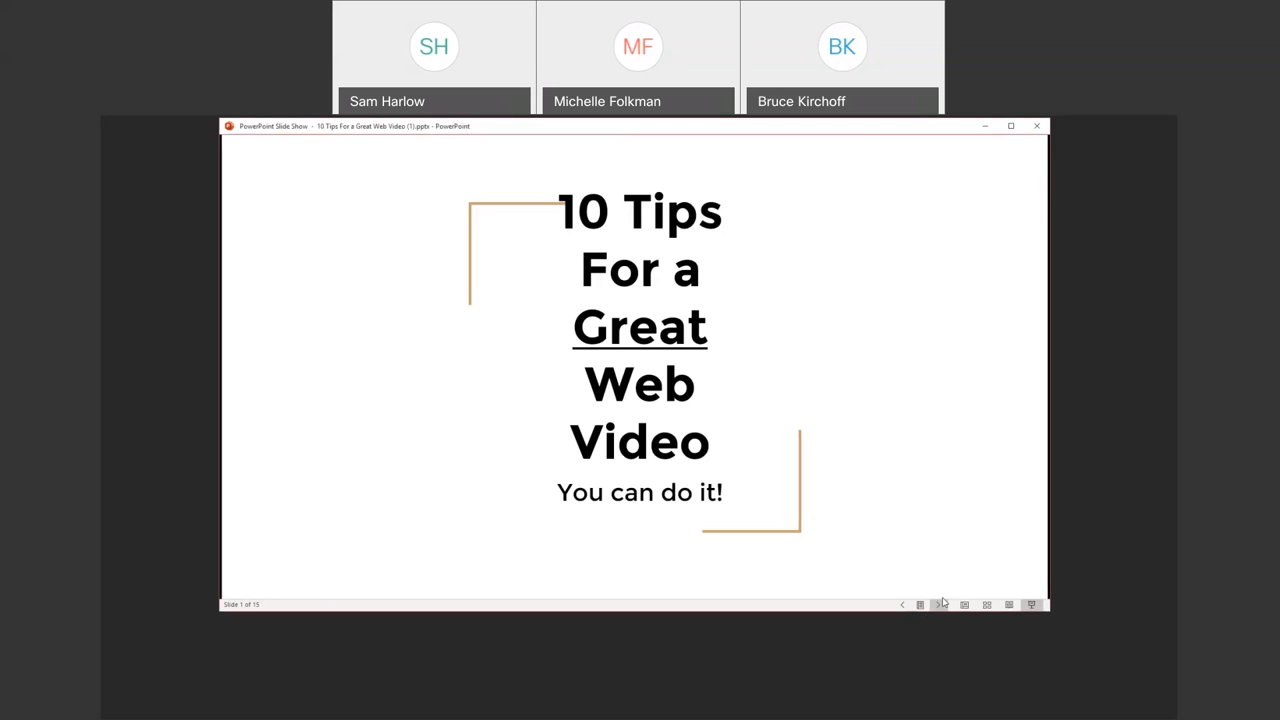
# Advance the slideshow from the title slide to the first tip, Audience / Message
pyautogui.click(940, 604)
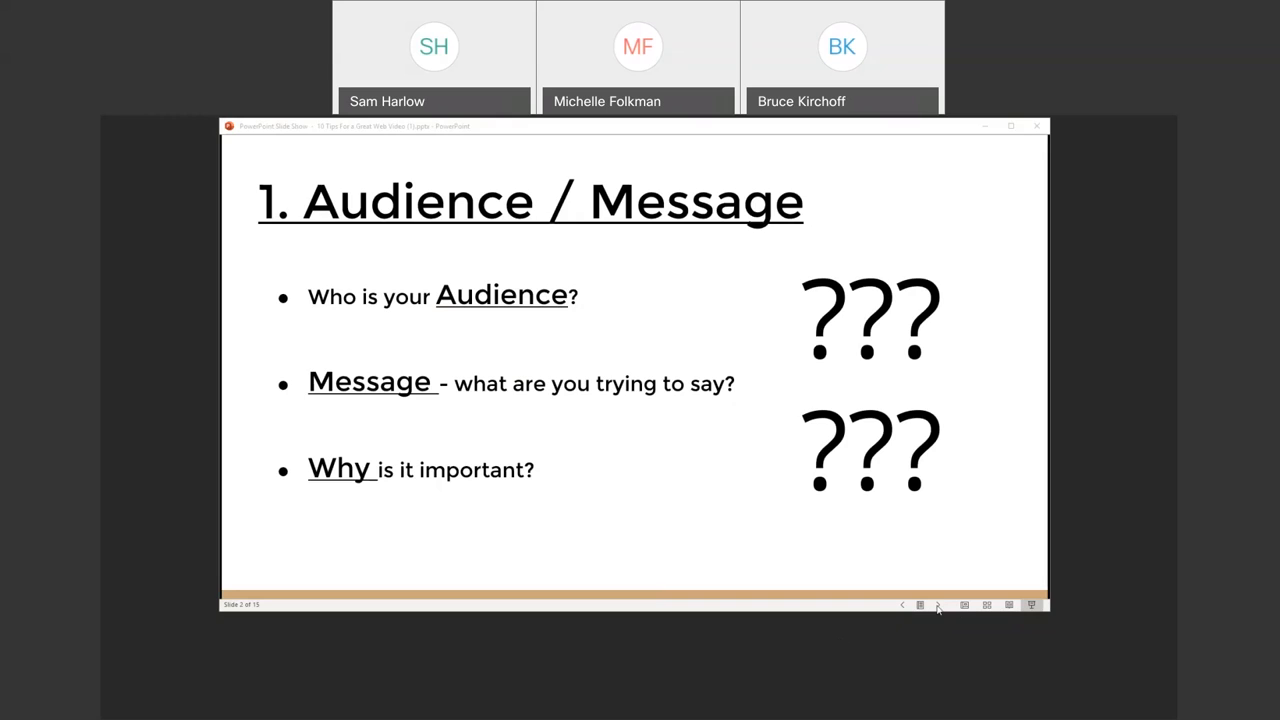
pyautogui.click(938, 604)
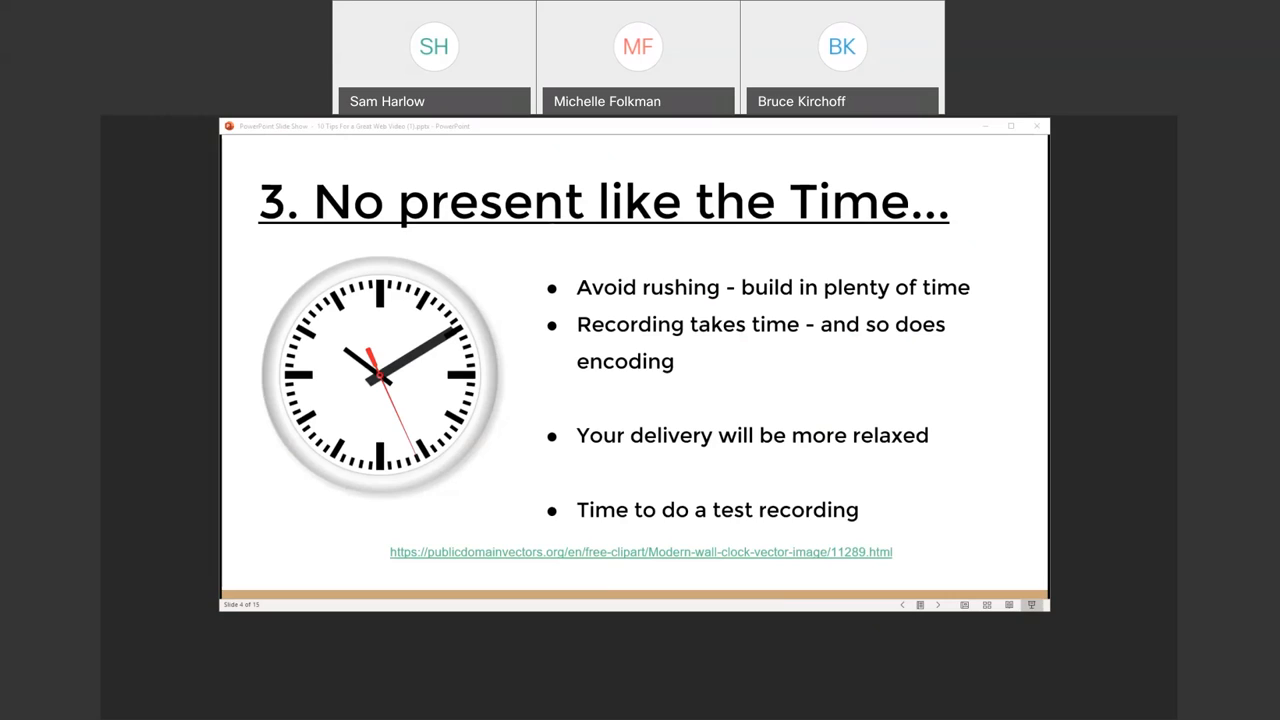
pyautogui.moveTo(972, 622)
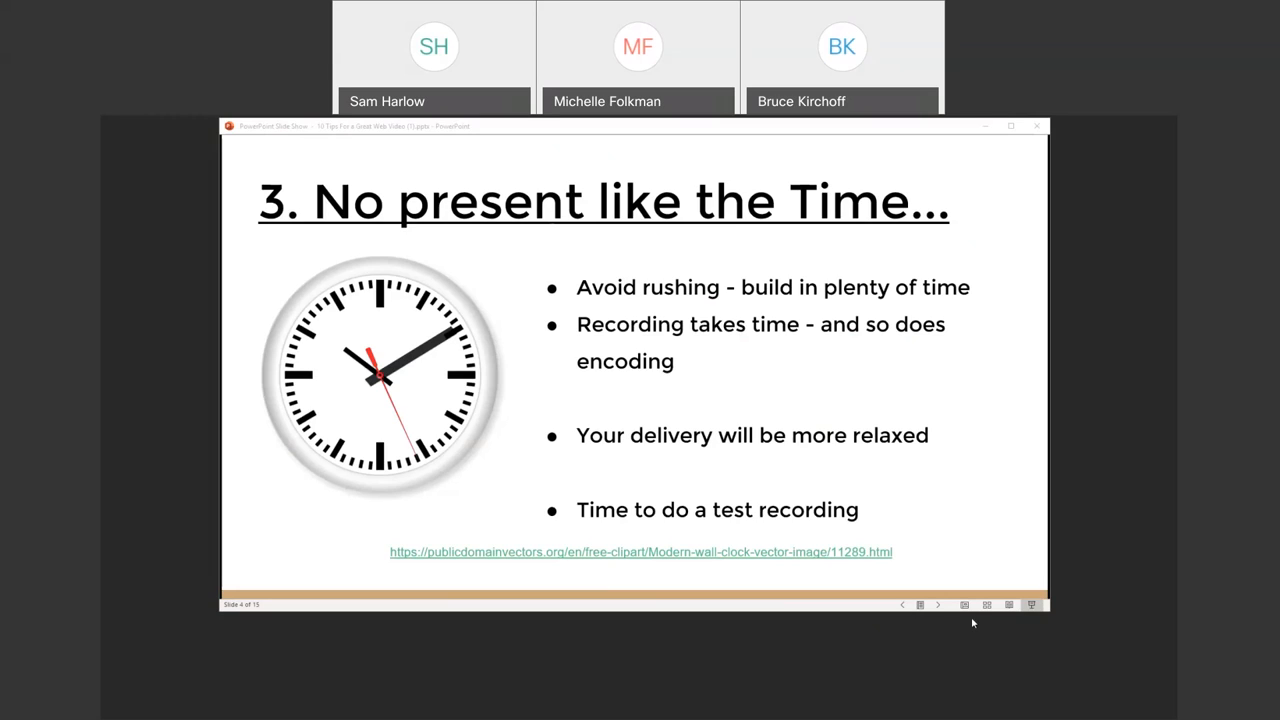
pyautogui.moveTo(938, 604)
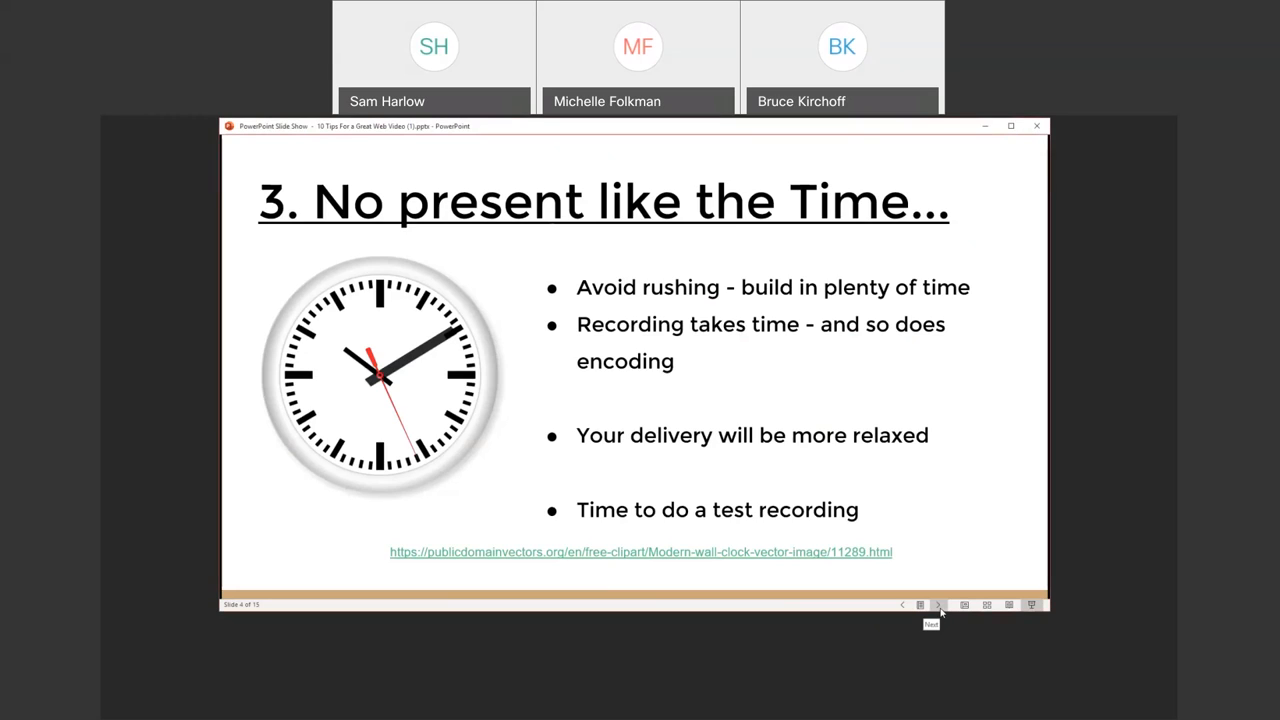
# Advance the slideshow to the fourth tip, Practice Makes Perfect
pyautogui.click(936, 604)
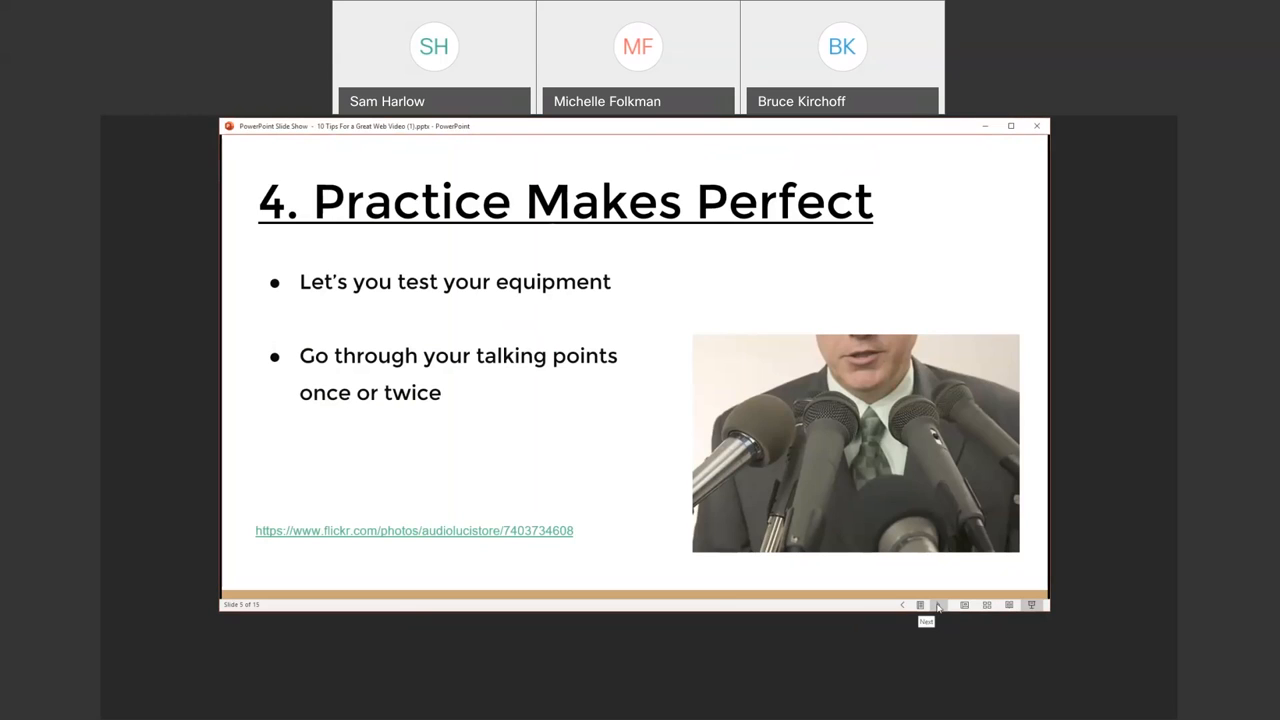
# Advance the slideshow to the fifth tip, Loosen up, with the tongue-twister list
pyautogui.click(940, 604)
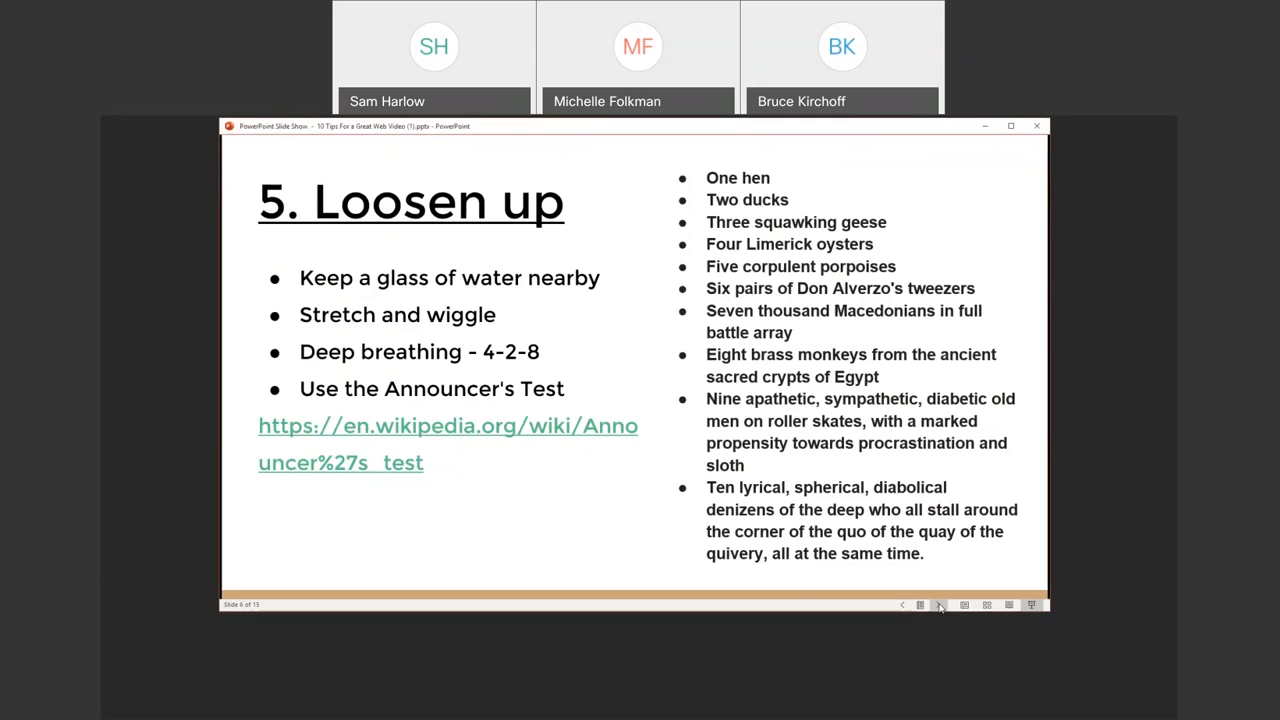
# Advance the slideshow to the sixth tip, Audio, on room noise, echoes and barking
pyautogui.click(940, 604)
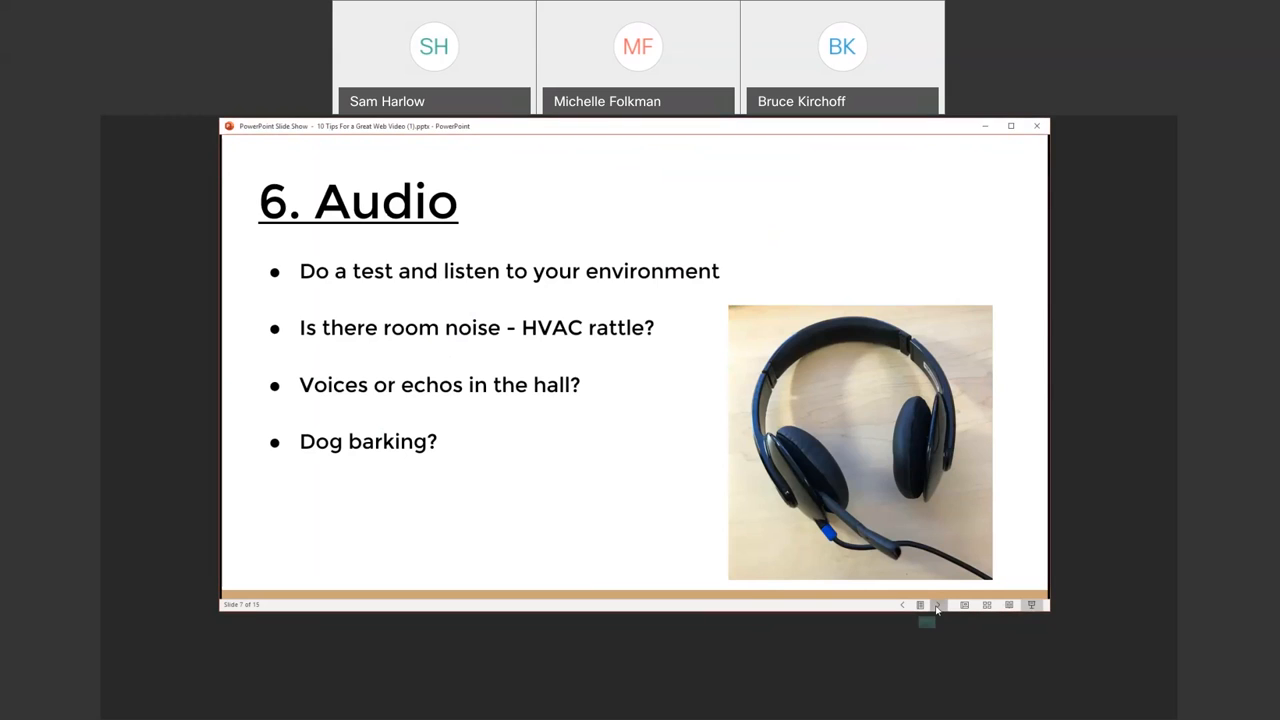
pyautogui.click(938, 604)
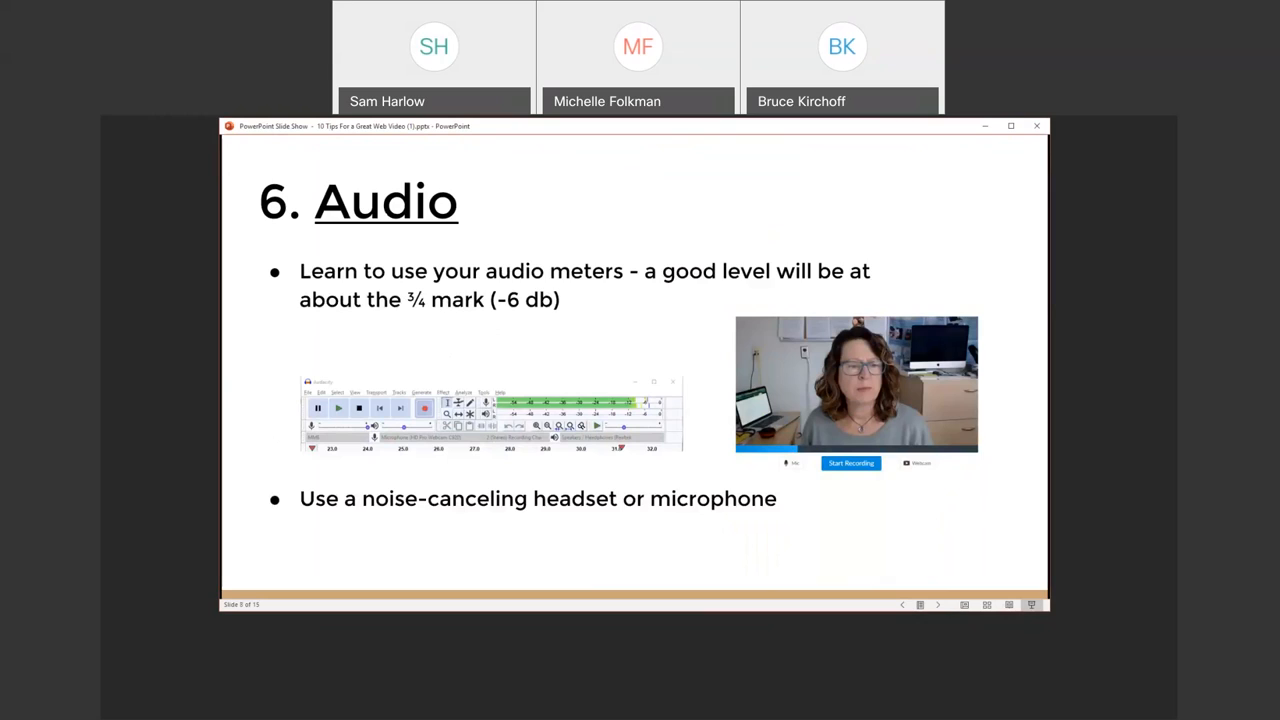
pyautogui.moveTo(1108, 644)
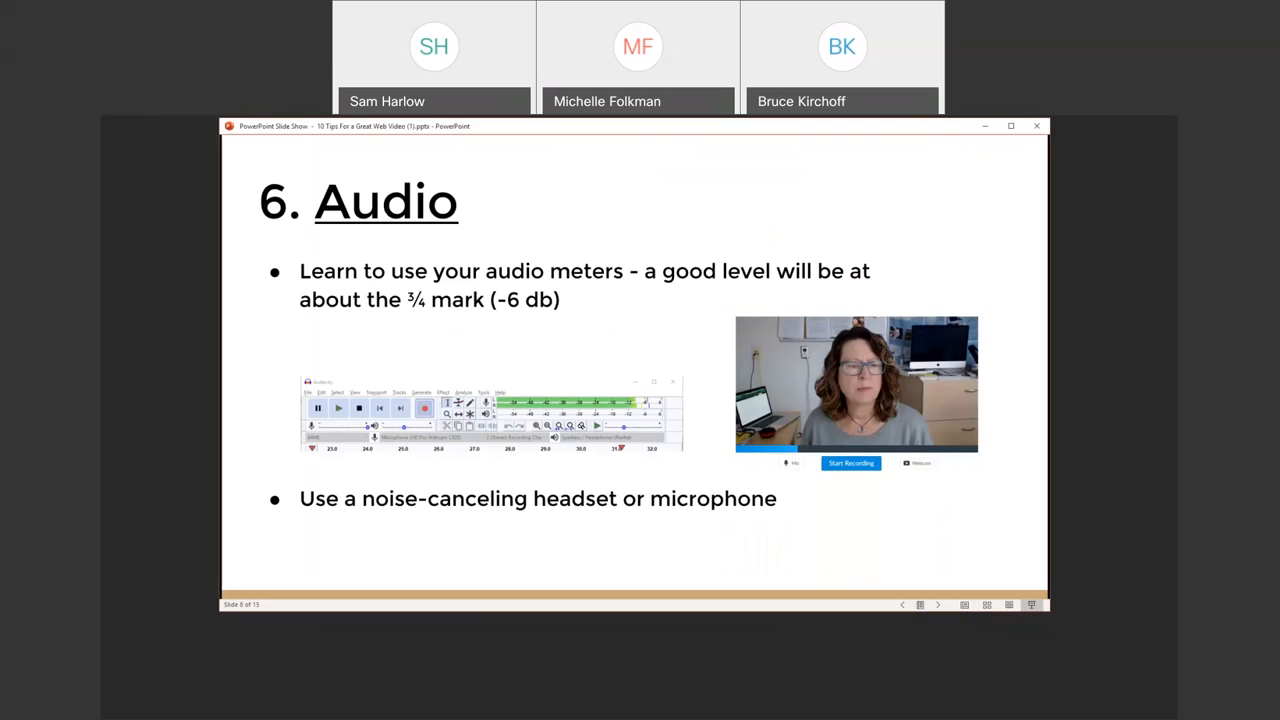
pyautogui.moveTo(310, 436)
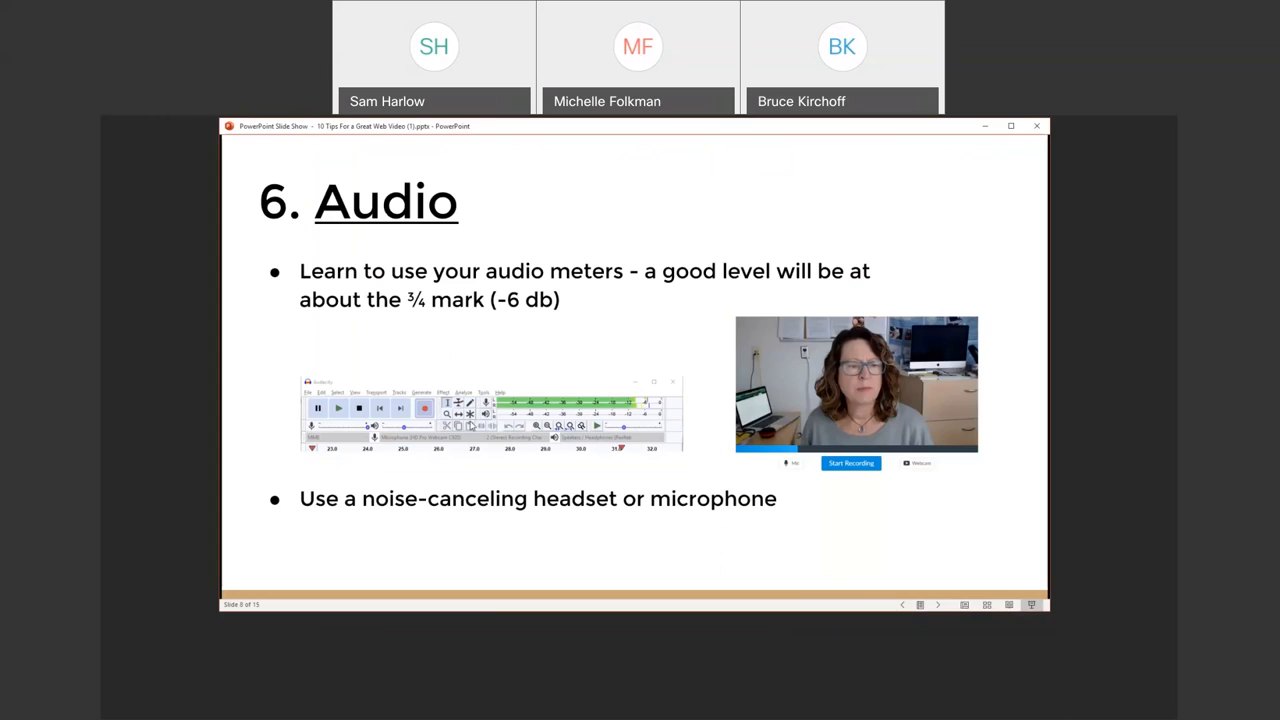
pyautogui.moveTo(558, 696)
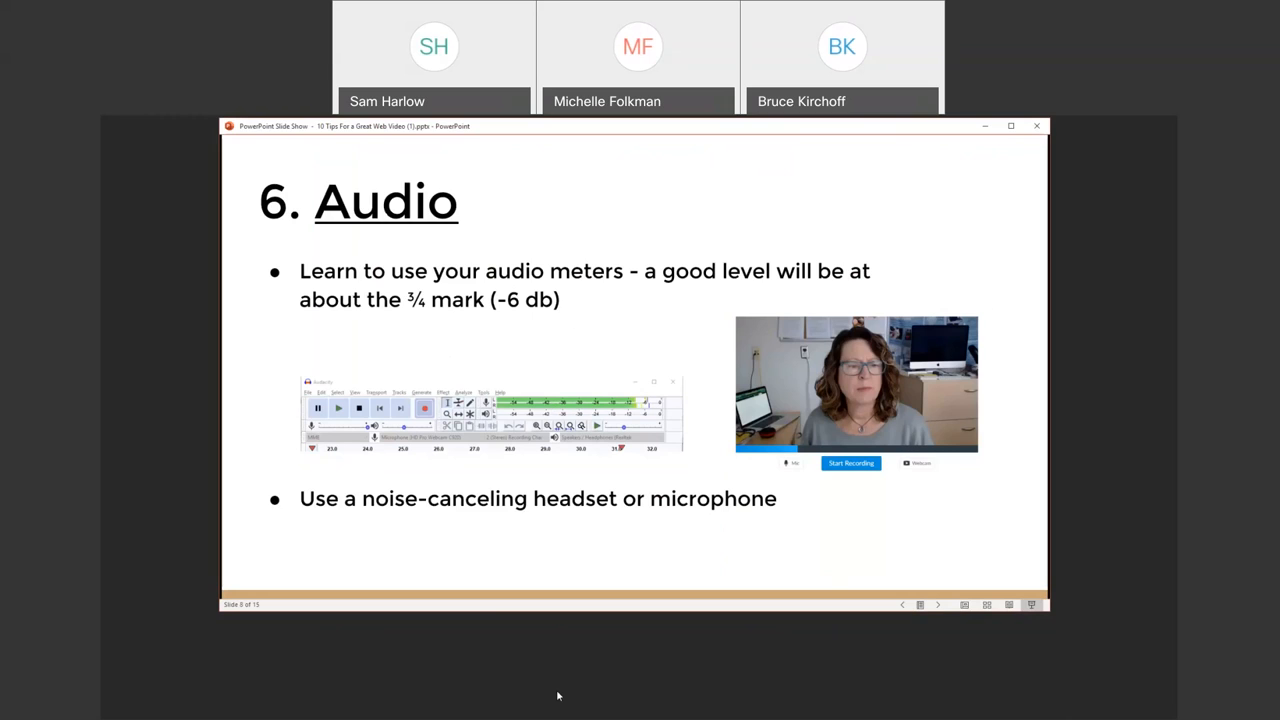
pyautogui.moveTo(400, 646)
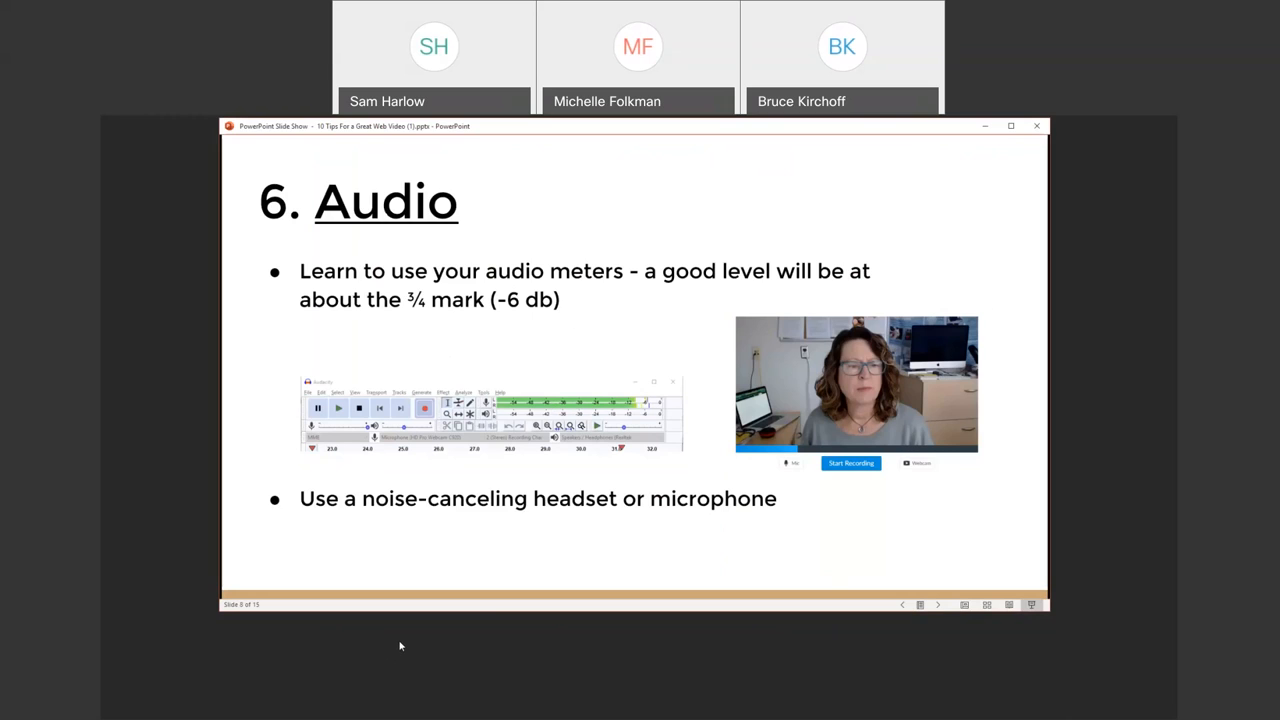
pyautogui.moveTo(500, 696)
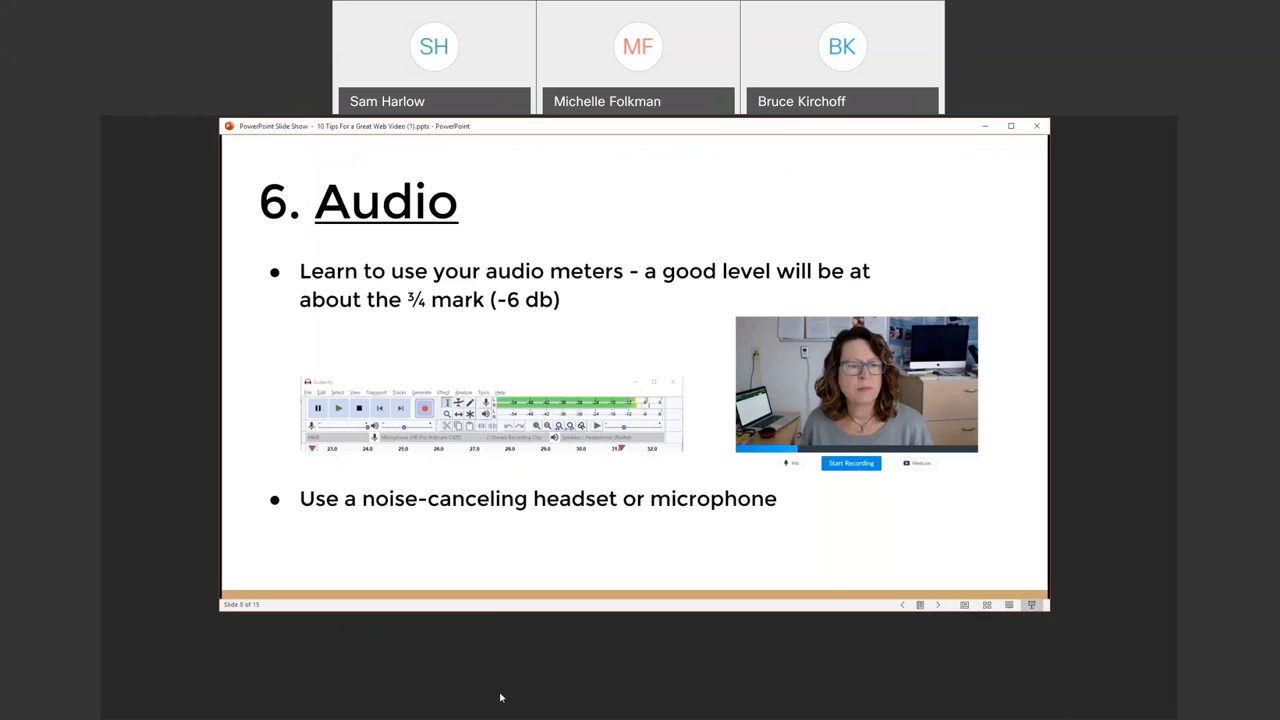
pyautogui.moveTo(1138, 556)
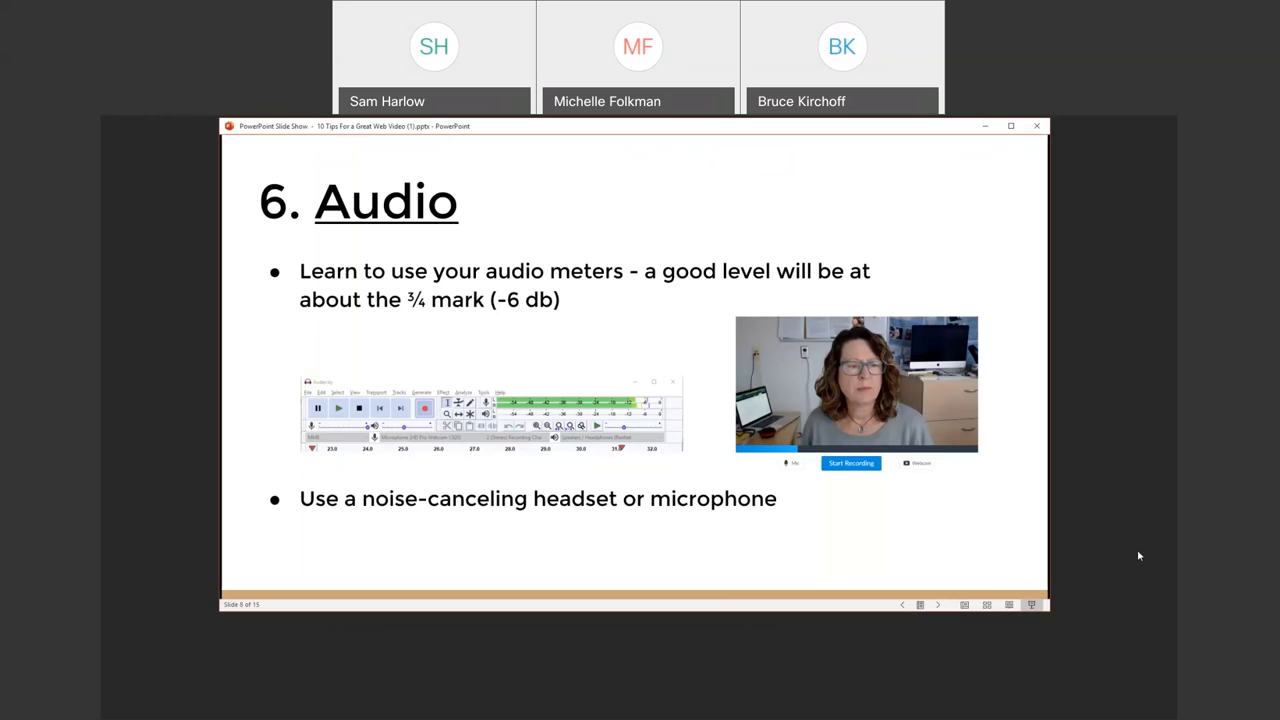
pyautogui.moveTo(1128, 534)
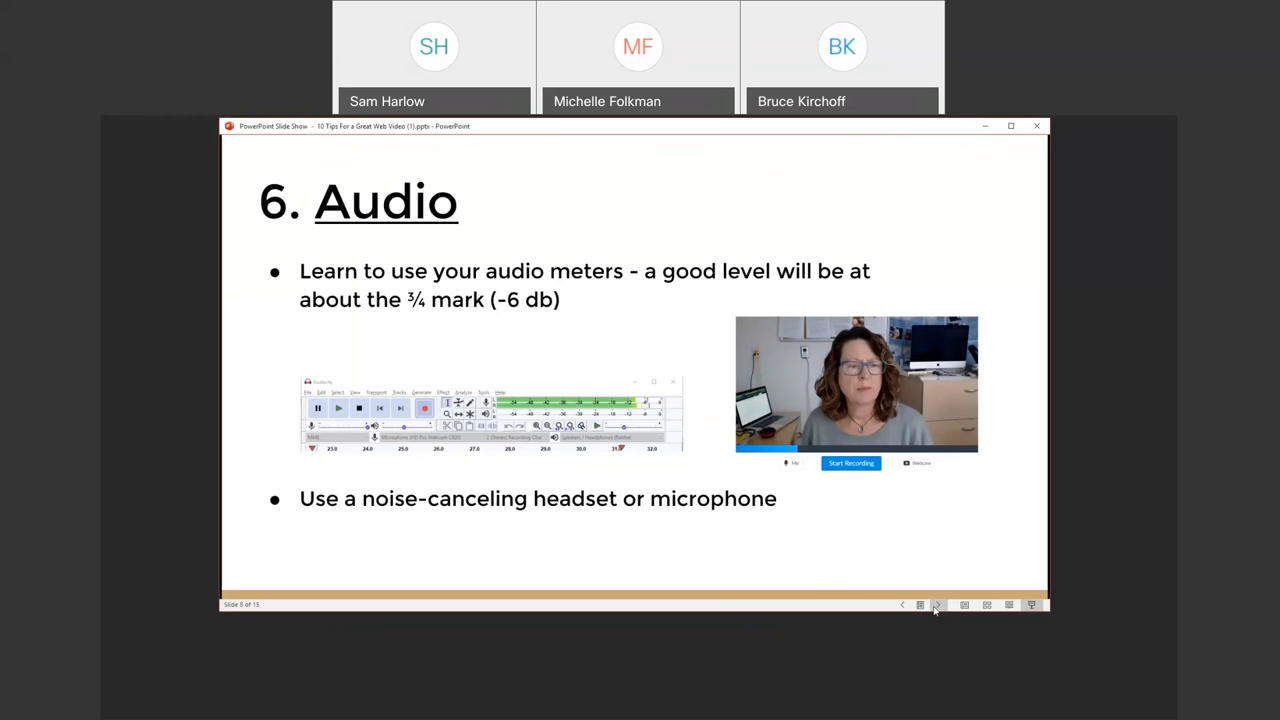
pyautogui.click(936, 604)
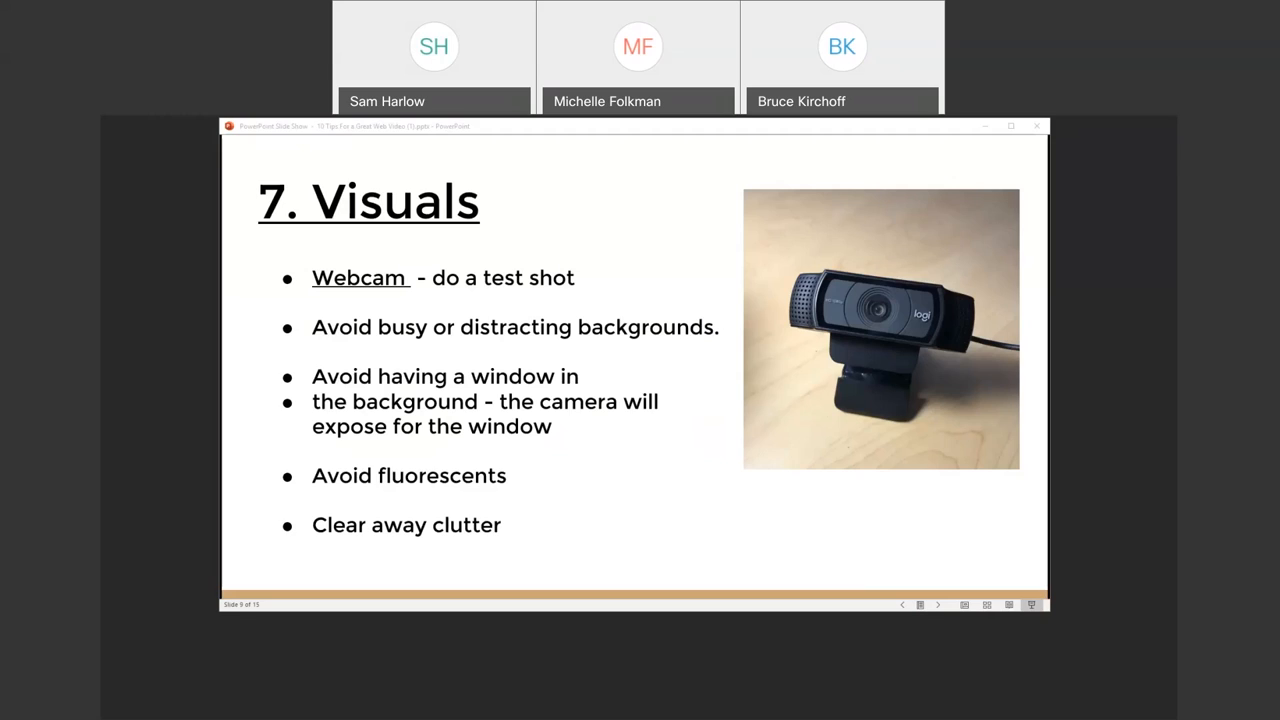
pyautogui.moveTo(436, 434)
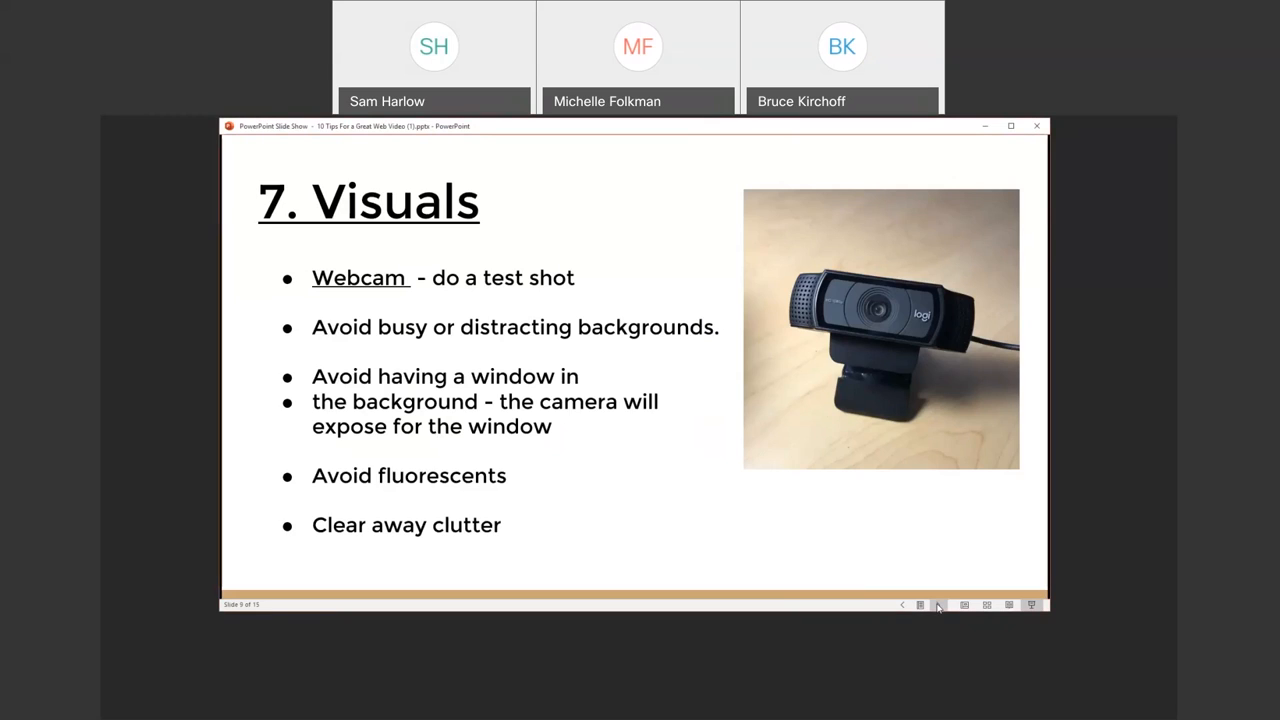
# Advance the slideshow from the Visuals tip to the Dress for Success slide
pyautogui.click(938, 604)
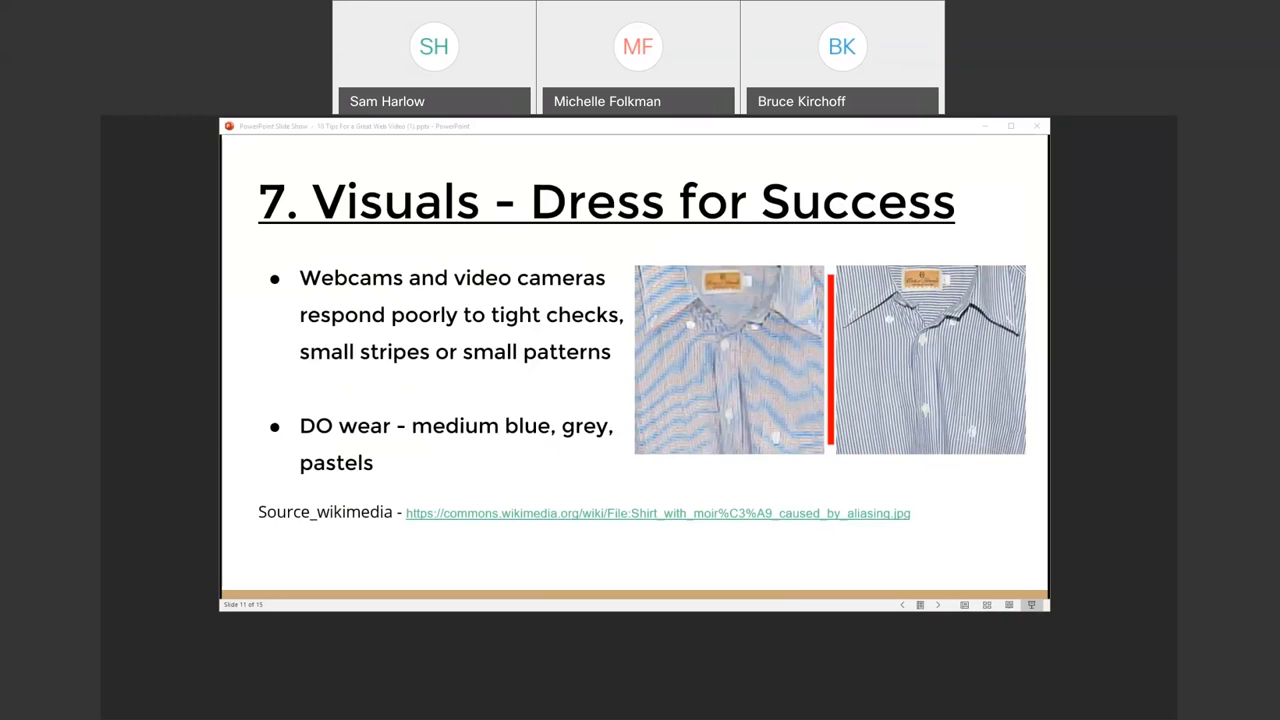
pyautogui.moveTo(630, 524)
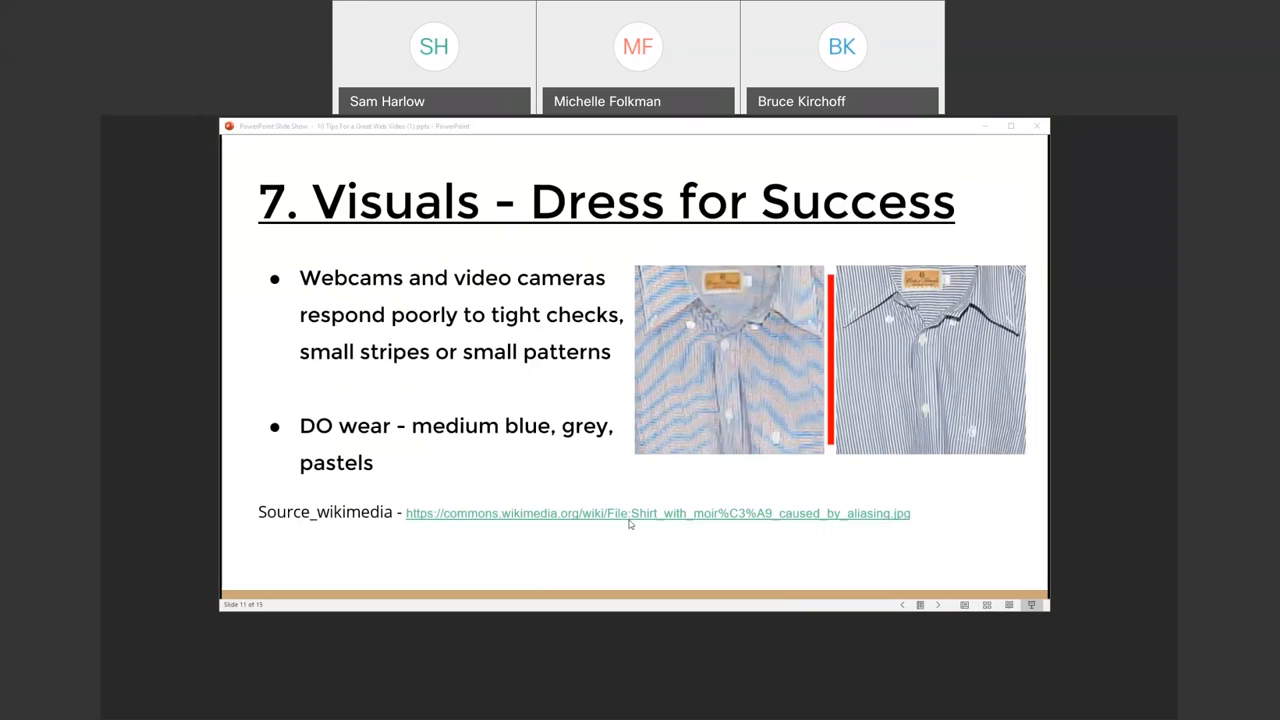
pyautogui.moveTo(938, 608)
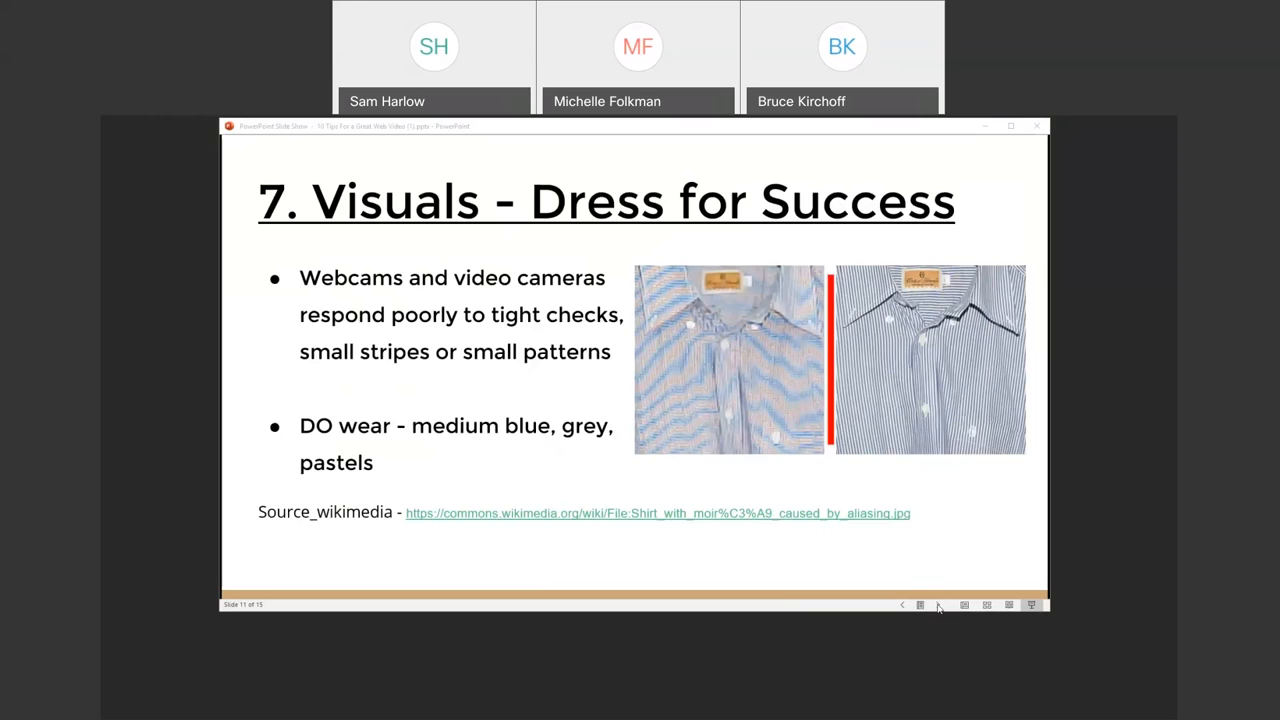
# Advance the slideshow from Dress for Success to the eighth tip, Don't Stop!
pyautogui.click(938, 604)
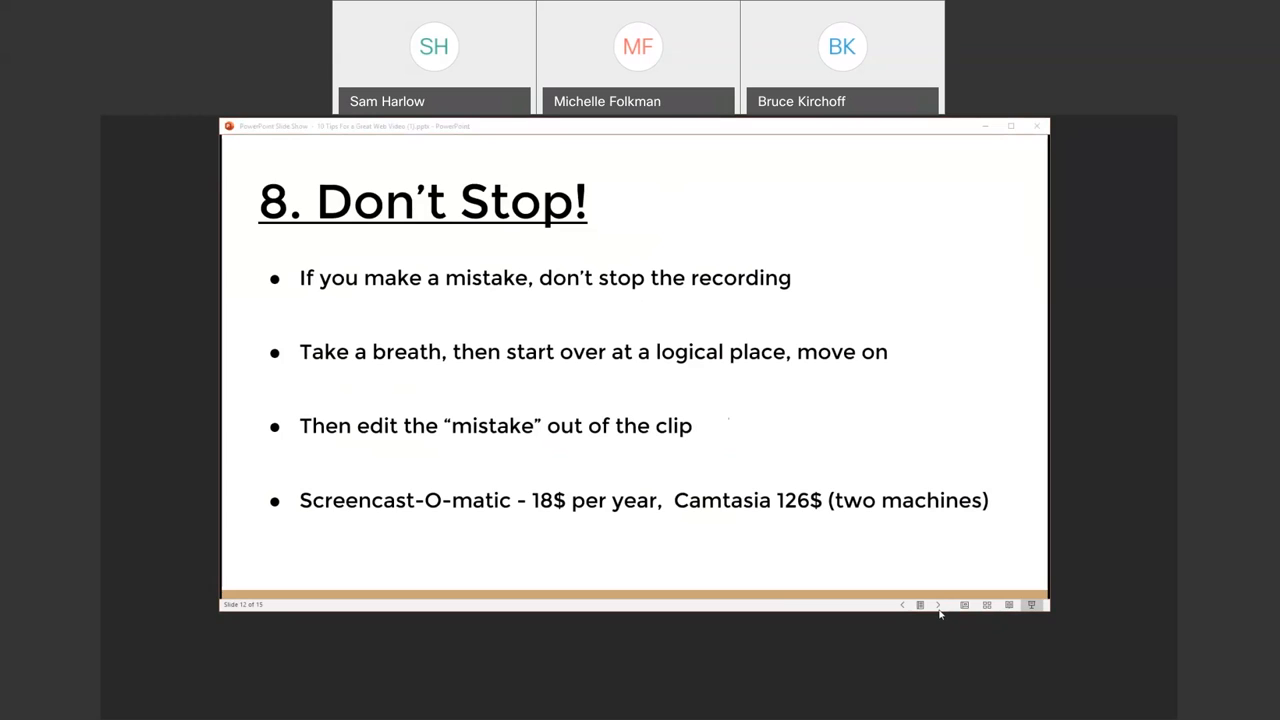
# Advance the slideshow to the ninth tip, Caption Your Videos
pyautogui.click(936, 604)
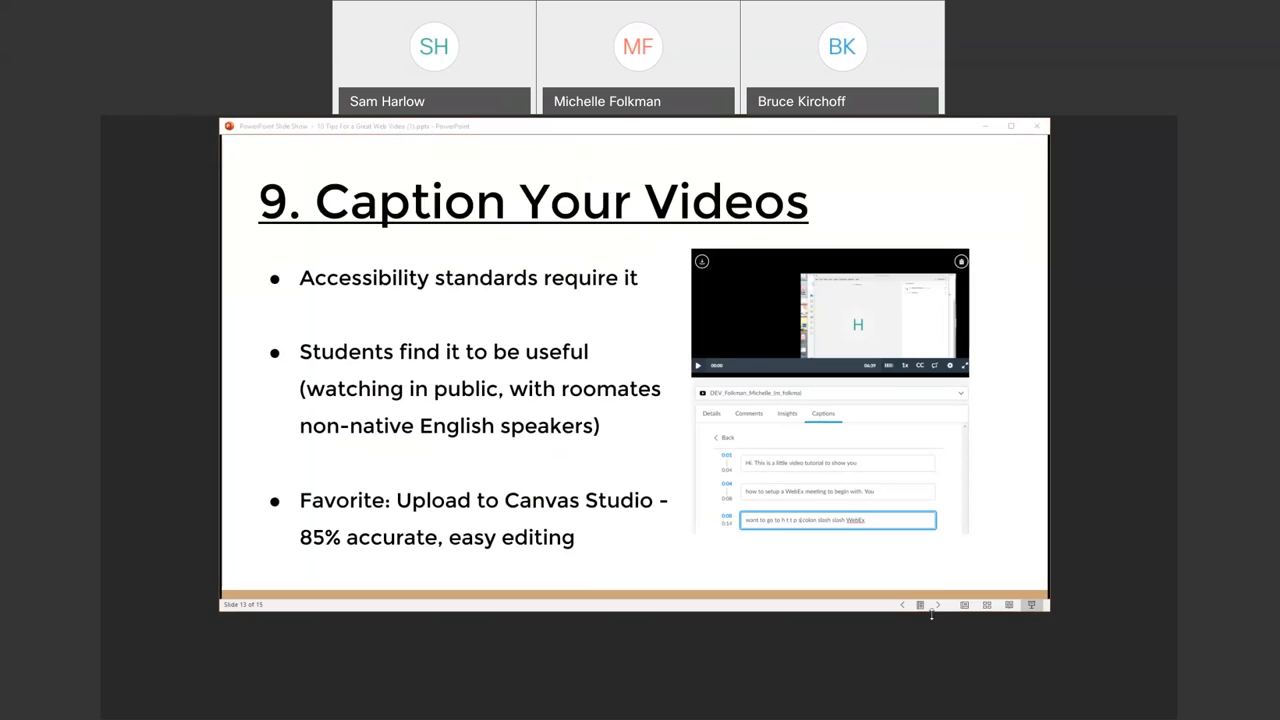
# Advance the slideshow to the tenth tip, End with a Summary
pyautogui.click(936, 604)
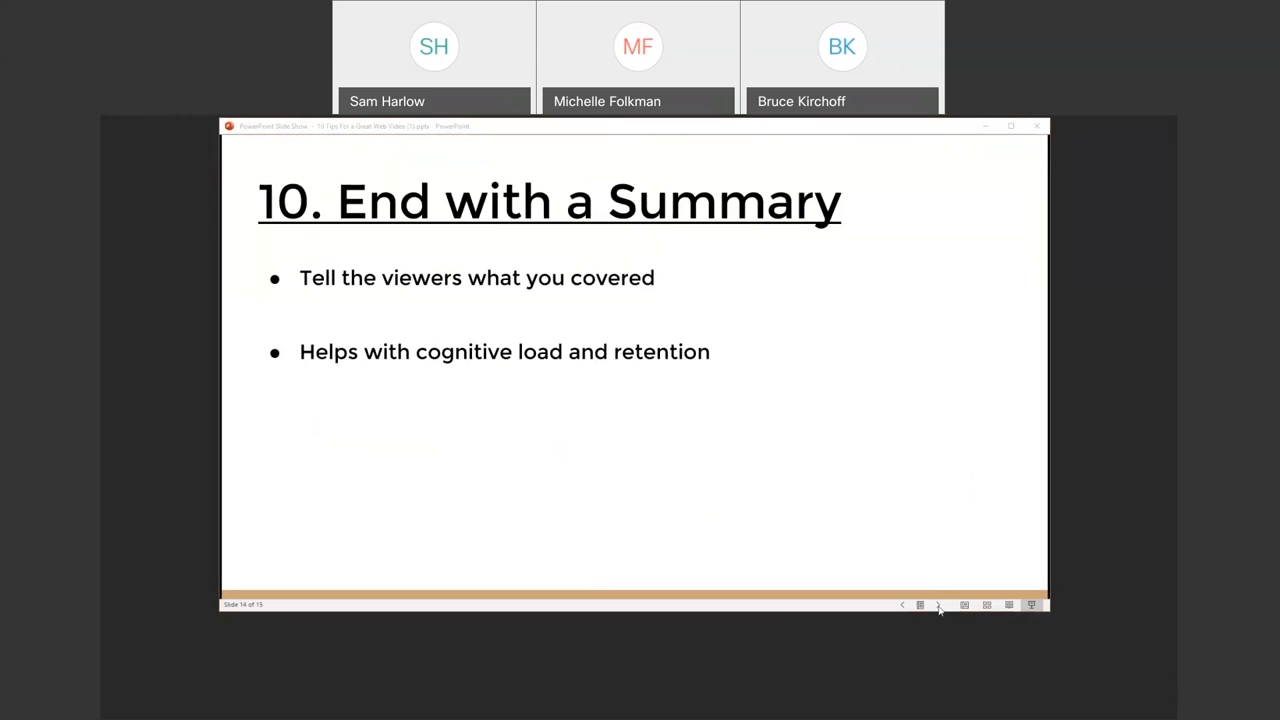
pyautogui.click(936, 604)
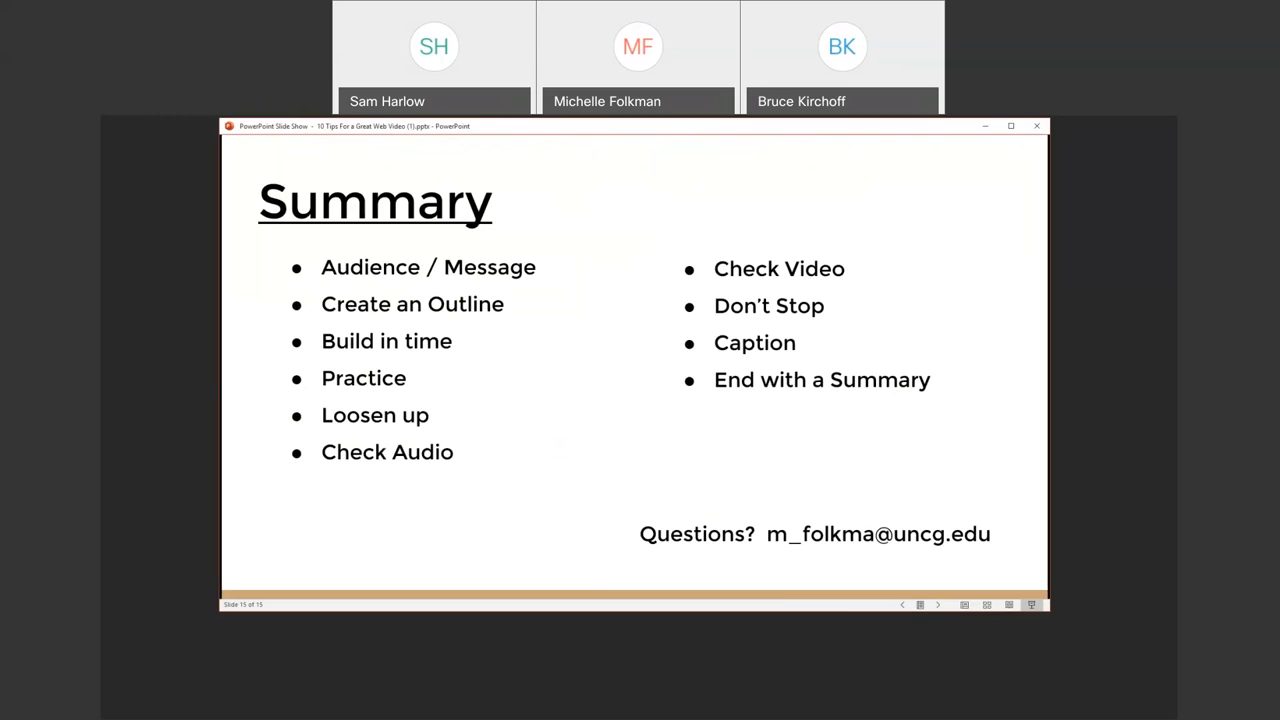
pyautogui.moveTo(1064, 484)
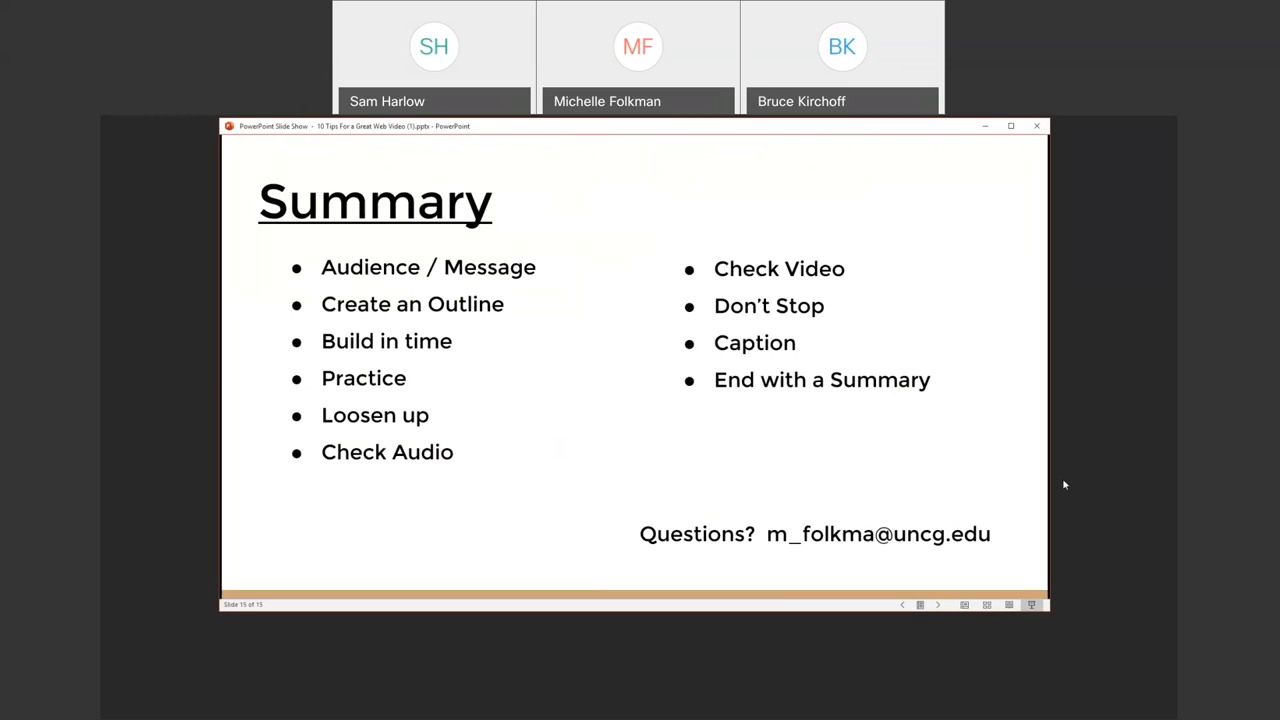
pyautogui.moveTo(904, 636)
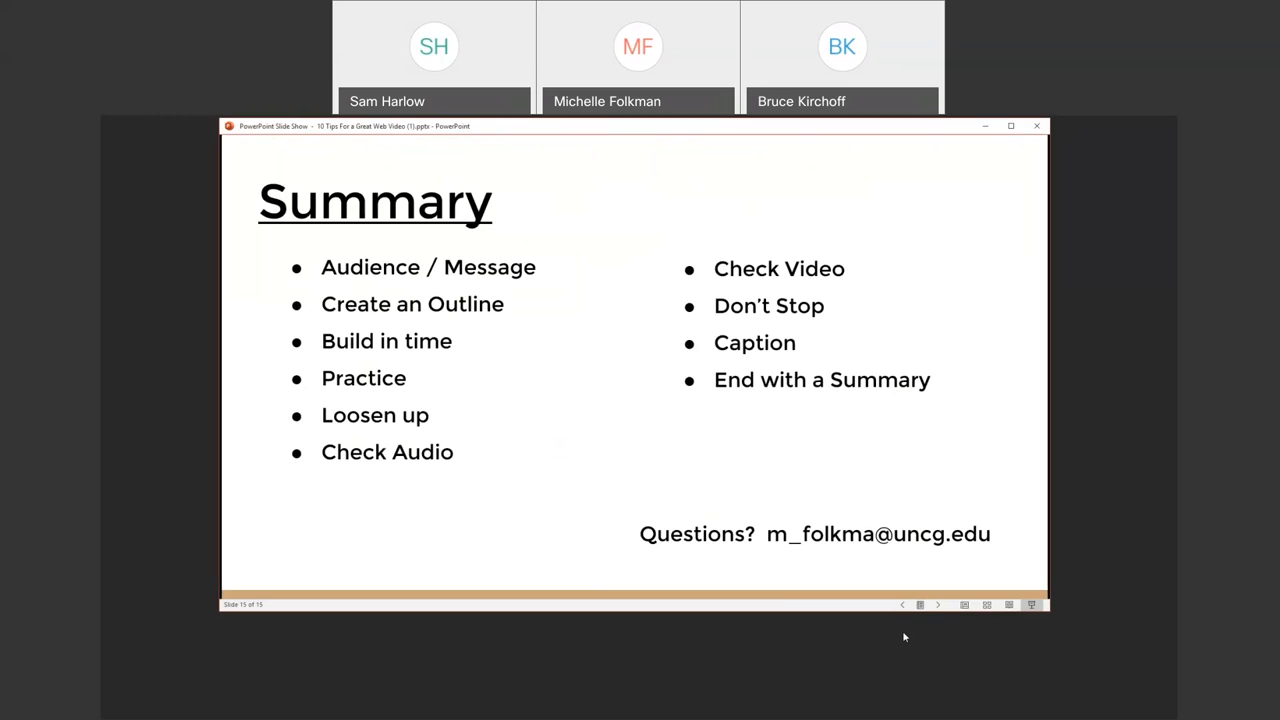
pyautogui.moveTo(890, 640)
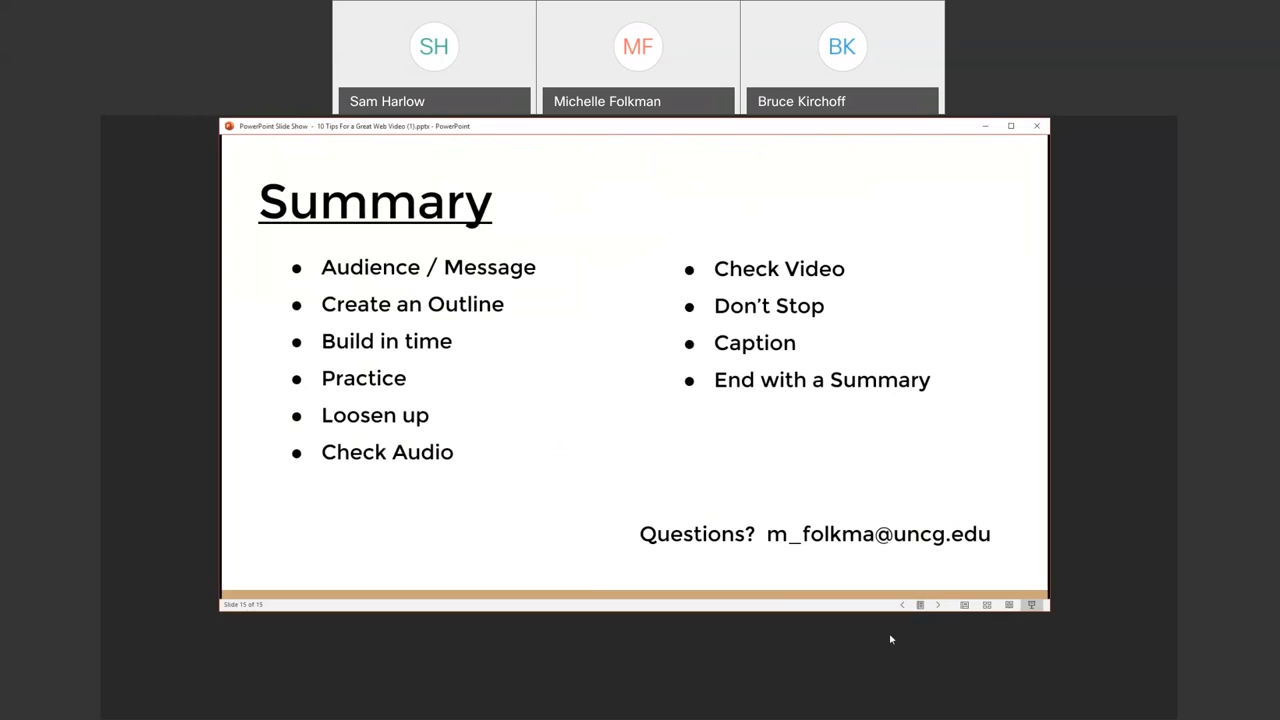